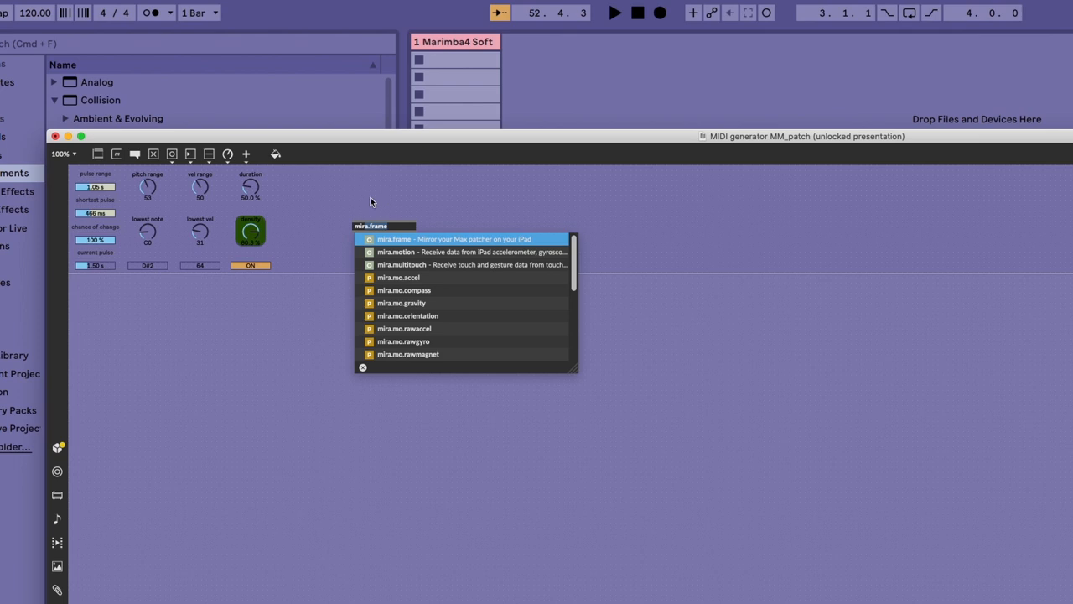
- Create a mira.frame and resize it to enclose every MIDI generator presentation control
left_click(453, 239)
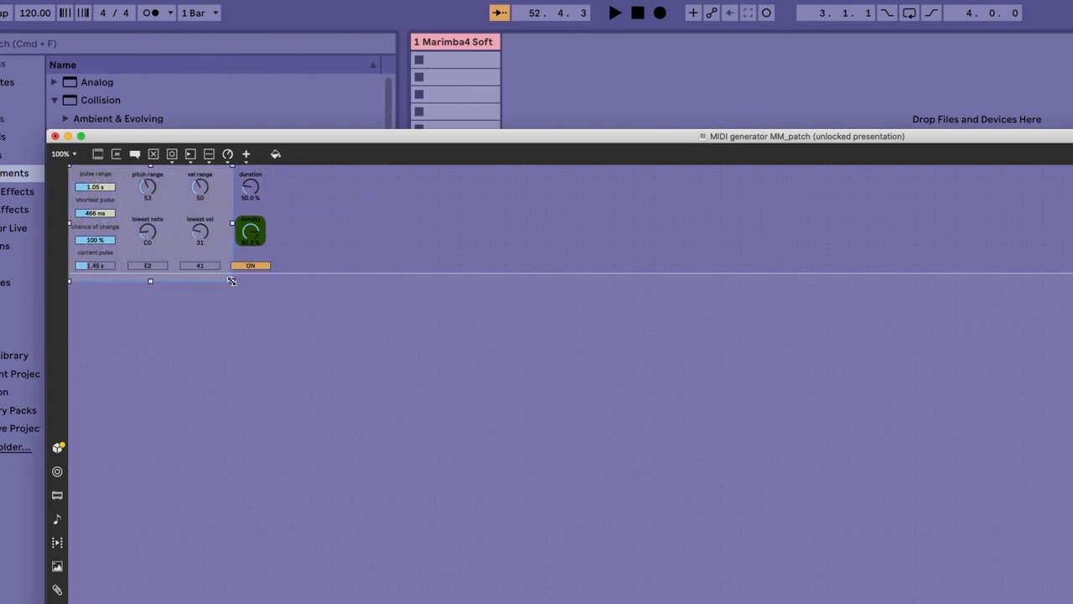
left_click_drag(231, 281, 283, 316)
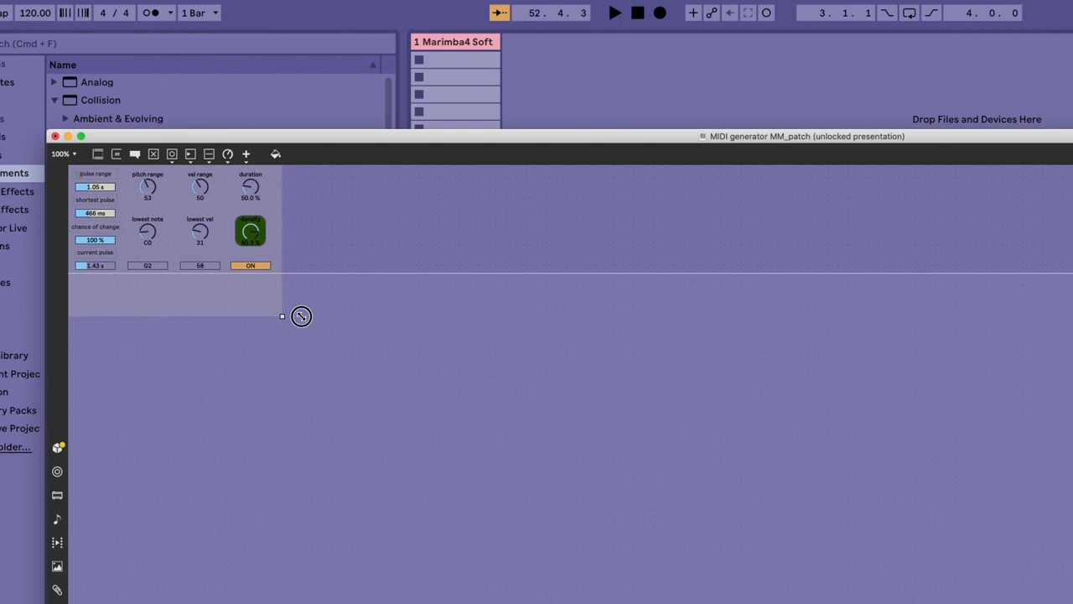
left_click(250, 230)
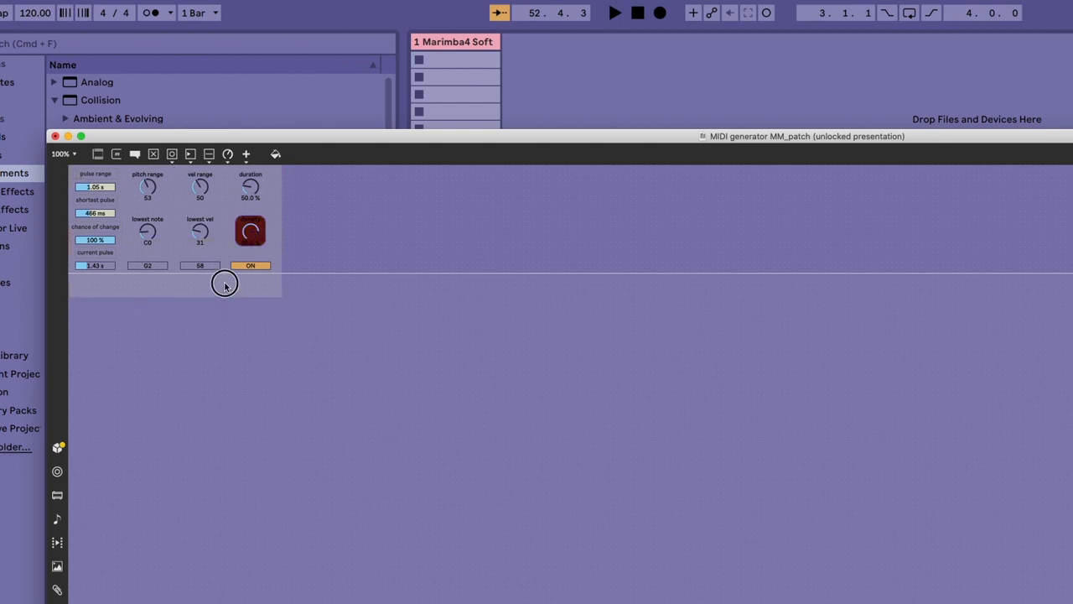